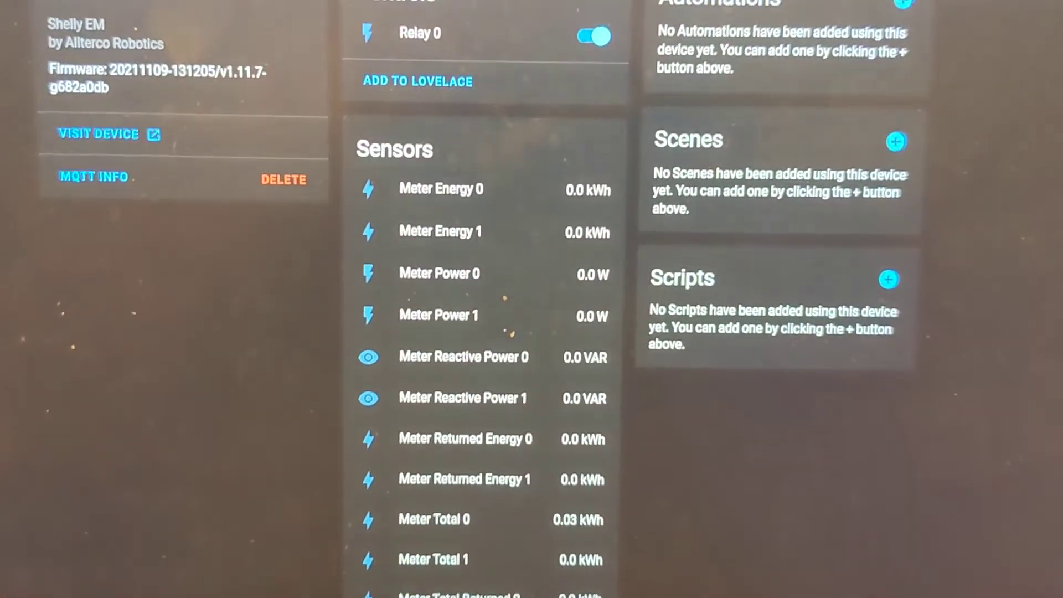
pyautogui.scroll(-3)
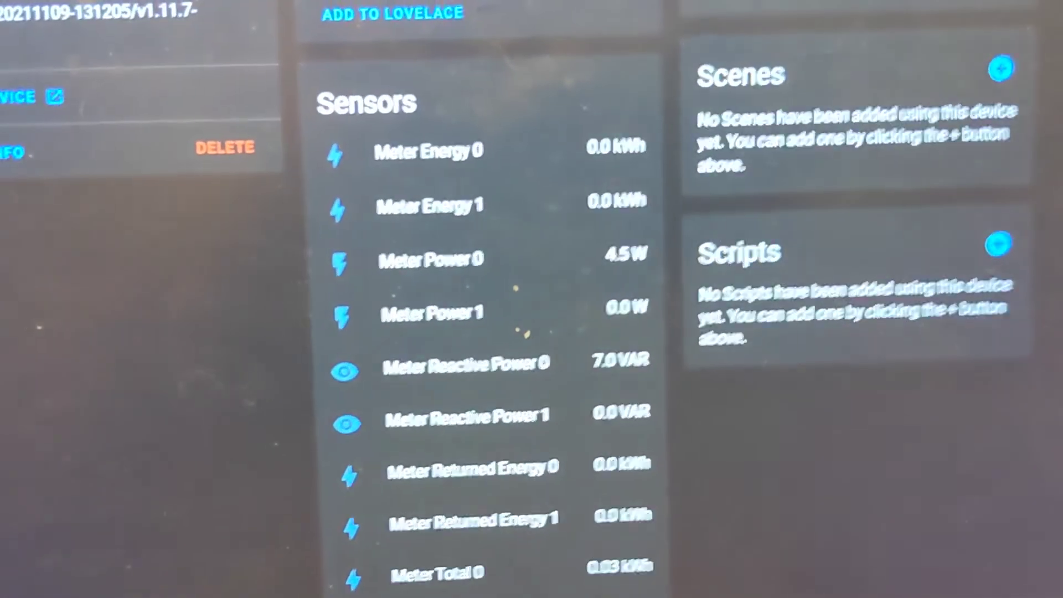
pyautogui.scroll(-3)
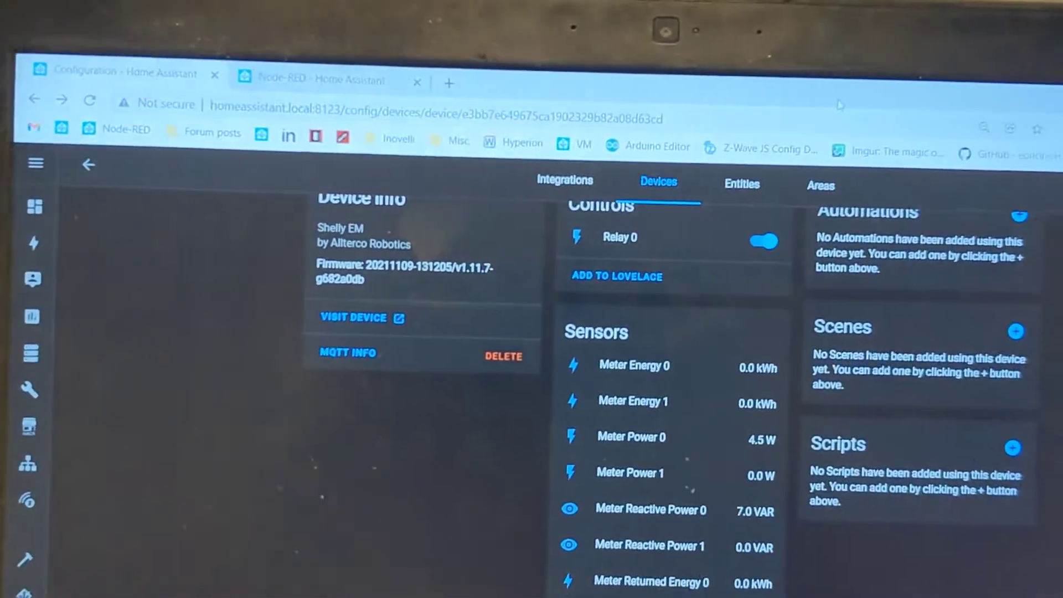
pyautogui.scroll(-3)
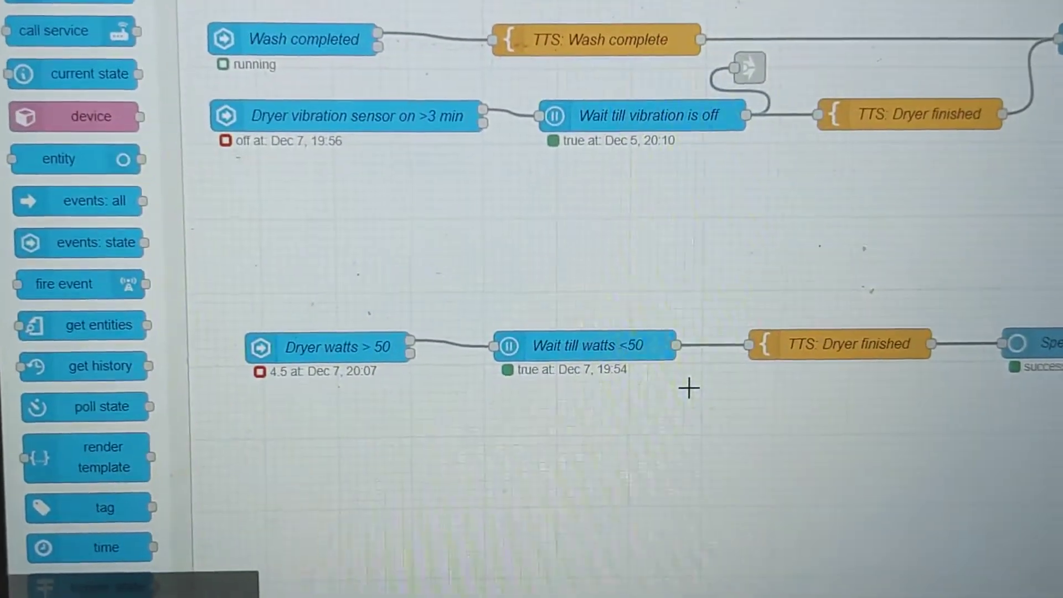
pyautogui.scroll(-3)
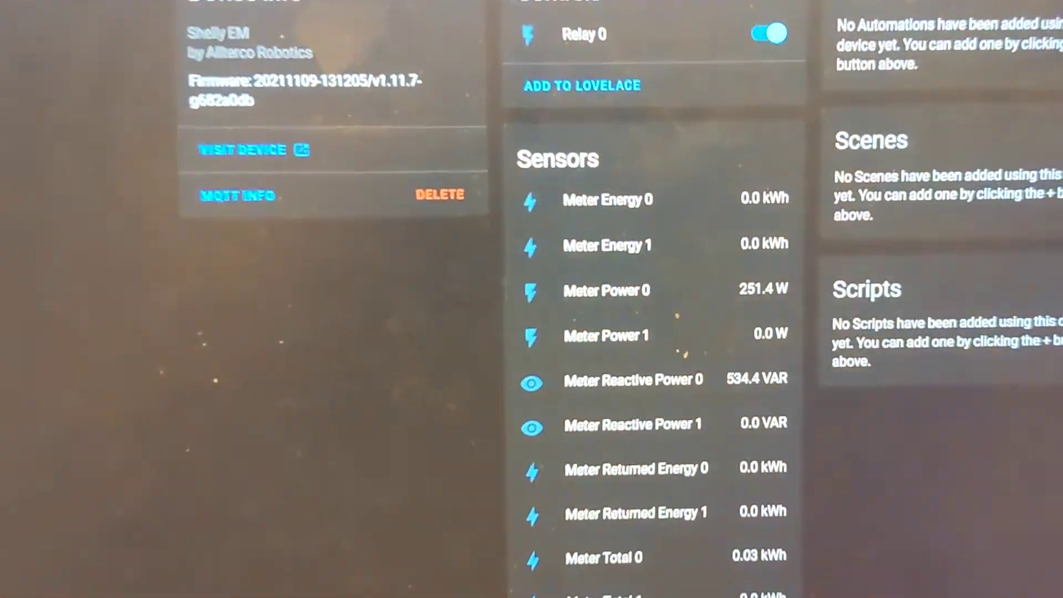
pyautogui.scroll(-3)
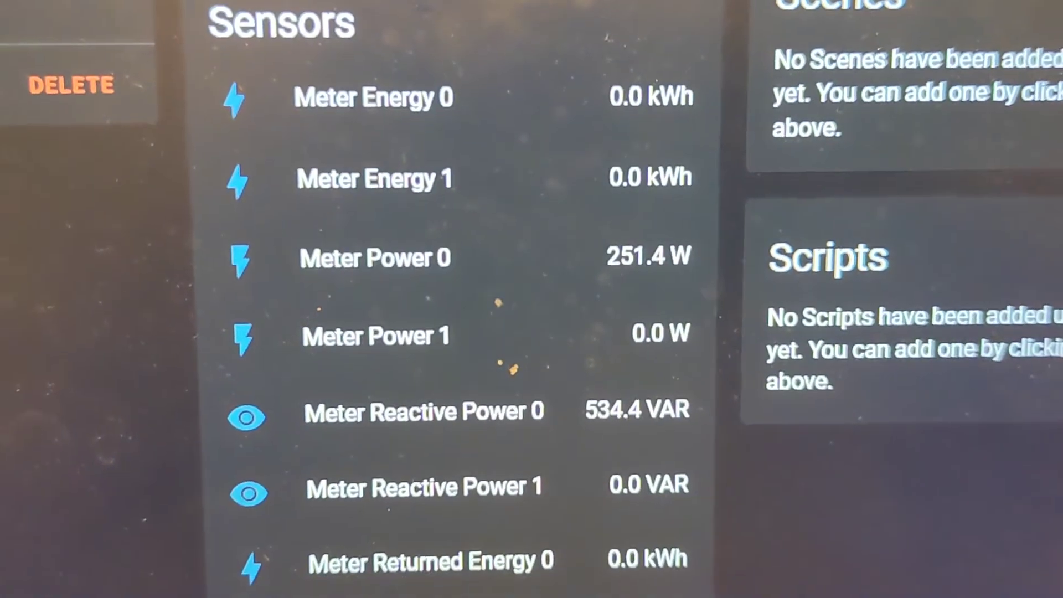